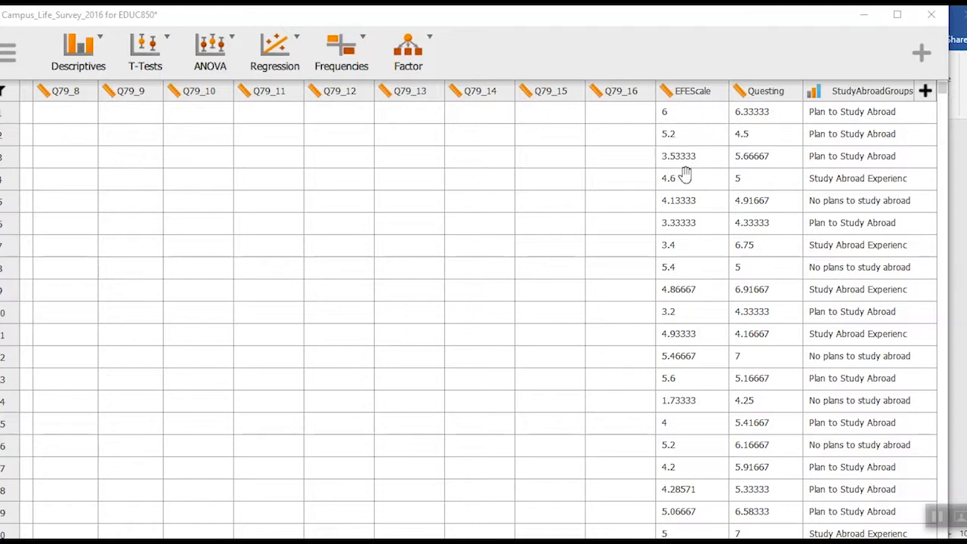
{"action": "mouse_move", "coordinate": [695, 170]}
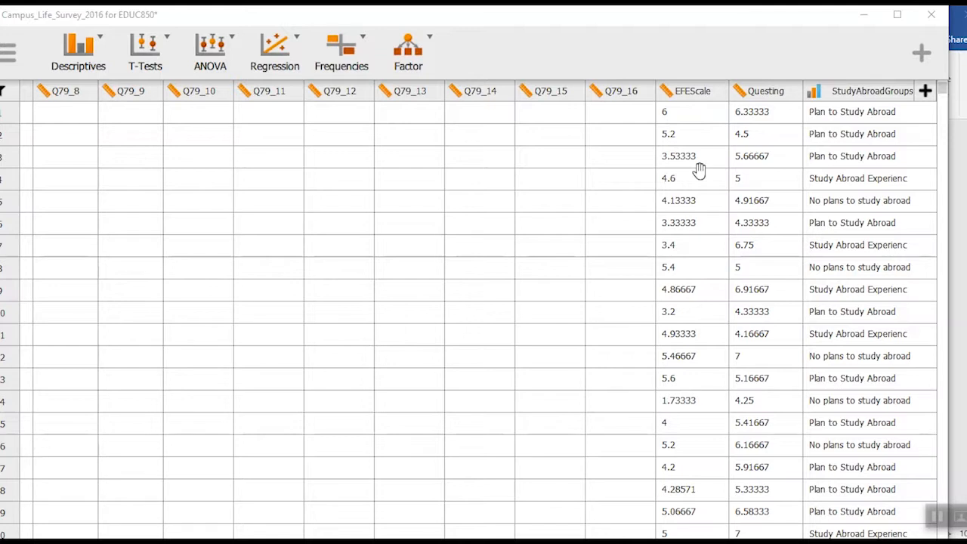
{"action": "mouse_move", "coordinate": [692, 165]}
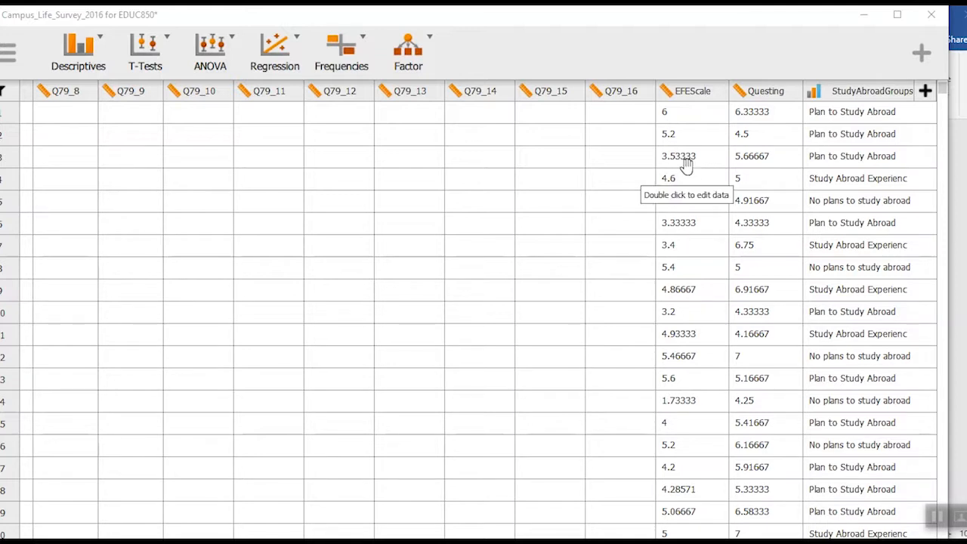
{"action": "mouse_move", "coordinate": [187, 83]}
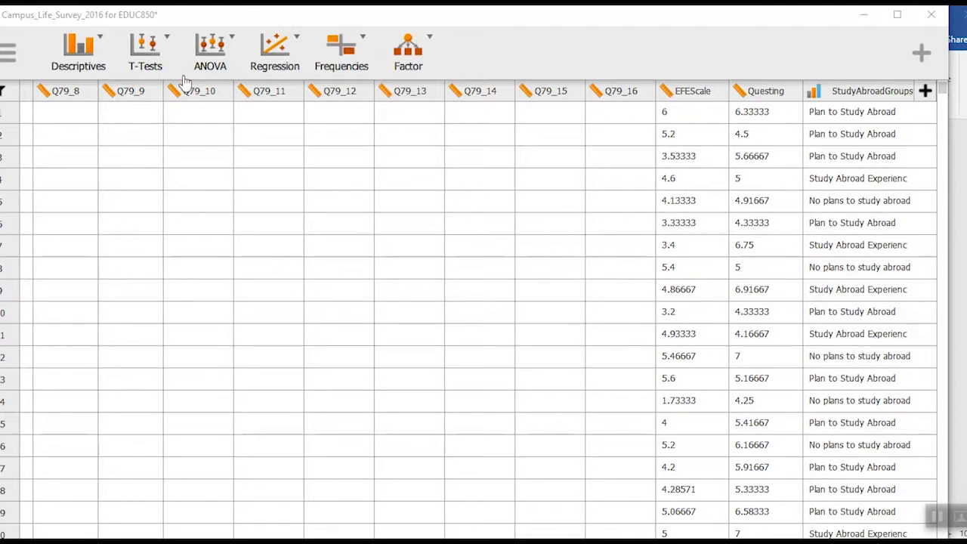
Start a One Sample T-Test from the T-Tests menu
{"action": "left_click", "coordinate": [144, 51]}
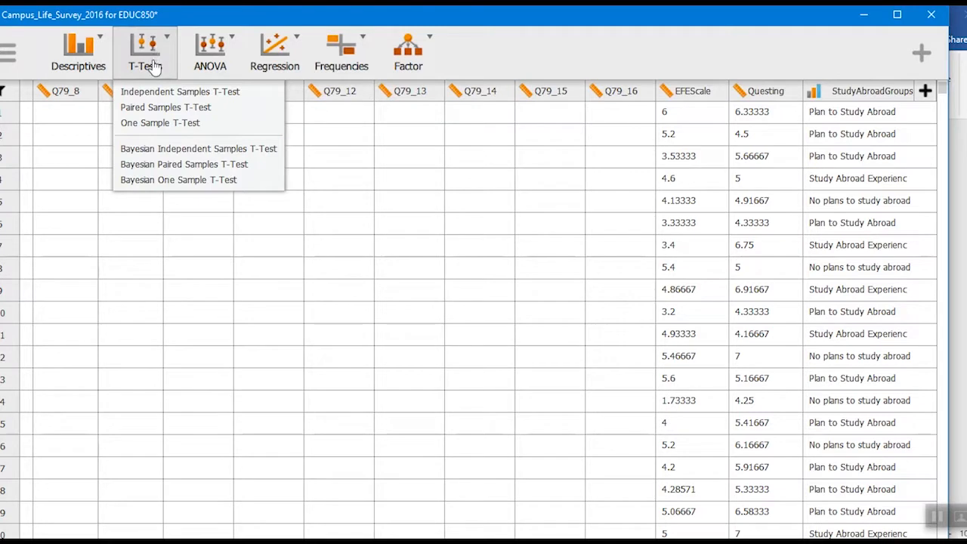
{"action": "mouse_move", "coordinate": [151, 123]}
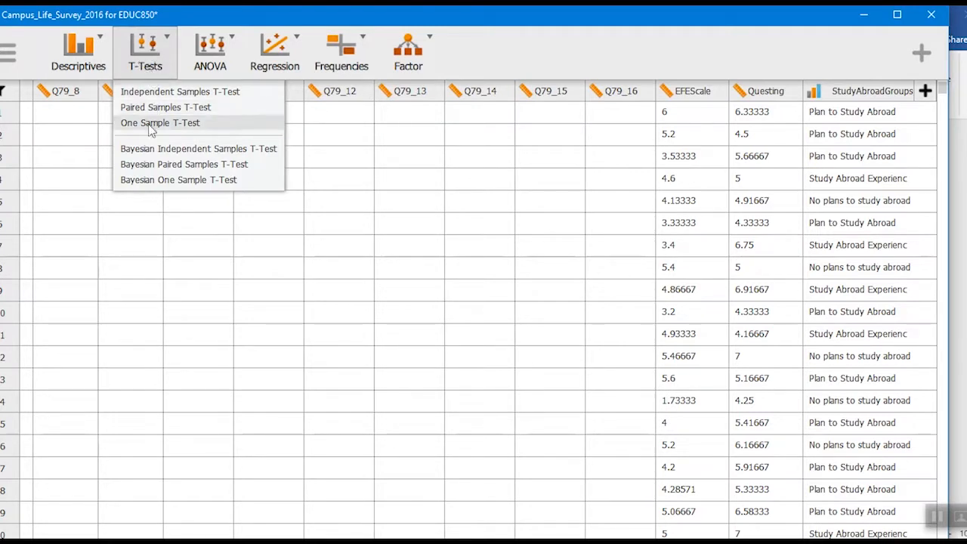
{"action": "left_click", "coordinate": [160, 122]}
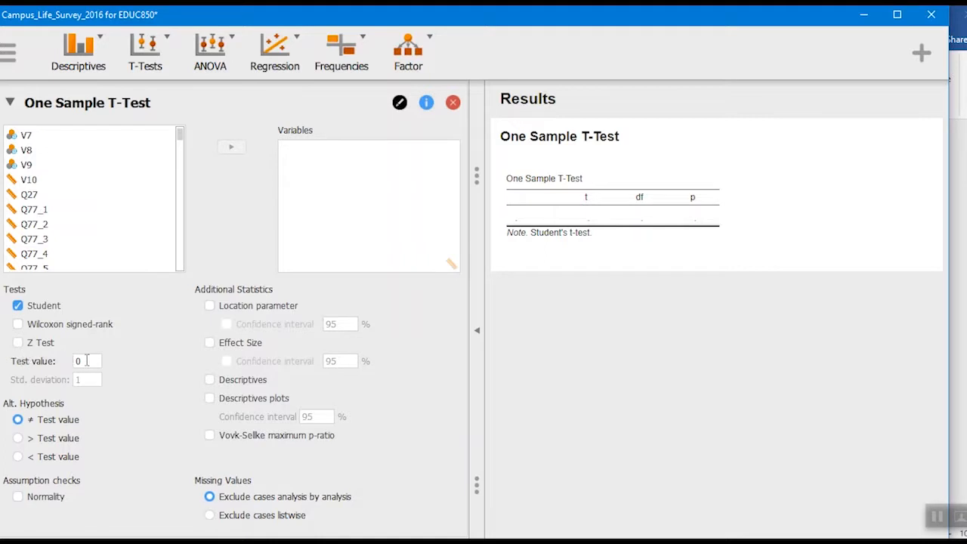
Test EFEScale against a test value of 4.5, adding effect size and descriptives
{"action": "left_click", "coordinate": [86, 360]}
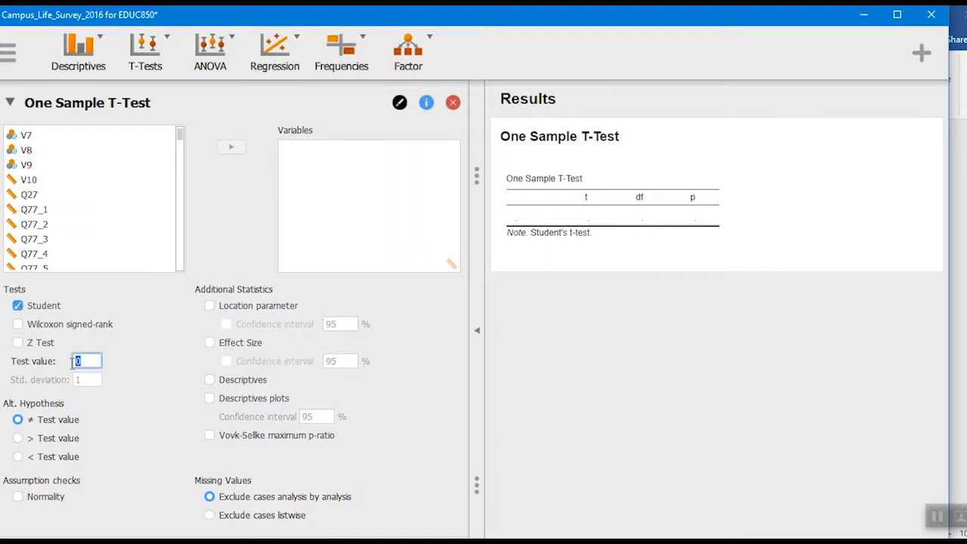
{"action": "type", "text": "4.5"}
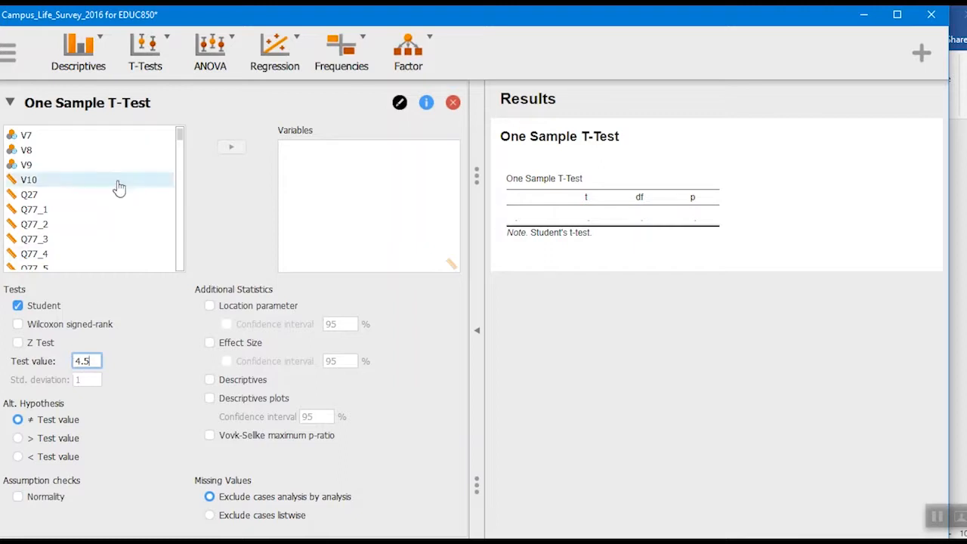
{"action": "scroll", "scroll_direction": "down", "scroll_amount": 3}
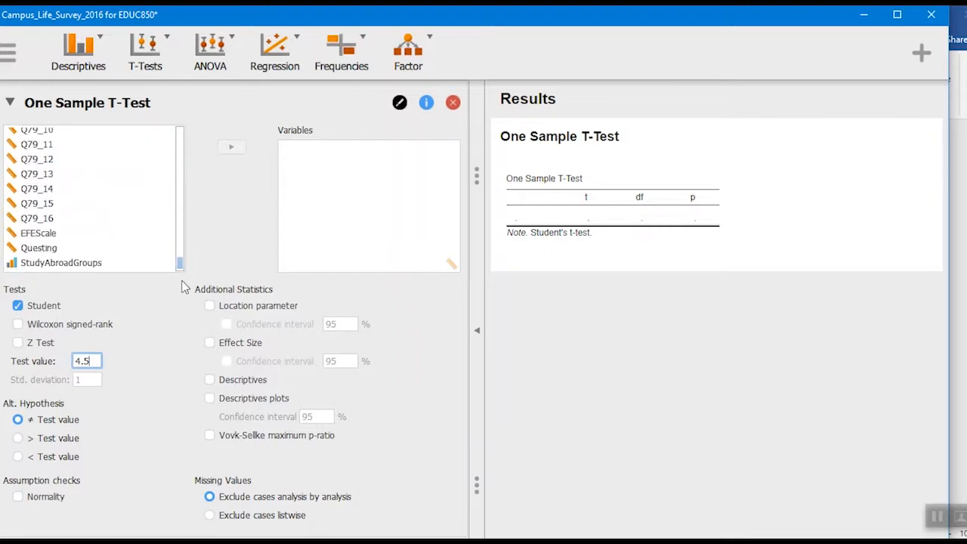
{"action": "left_click", "coordinate": [37, 233]}
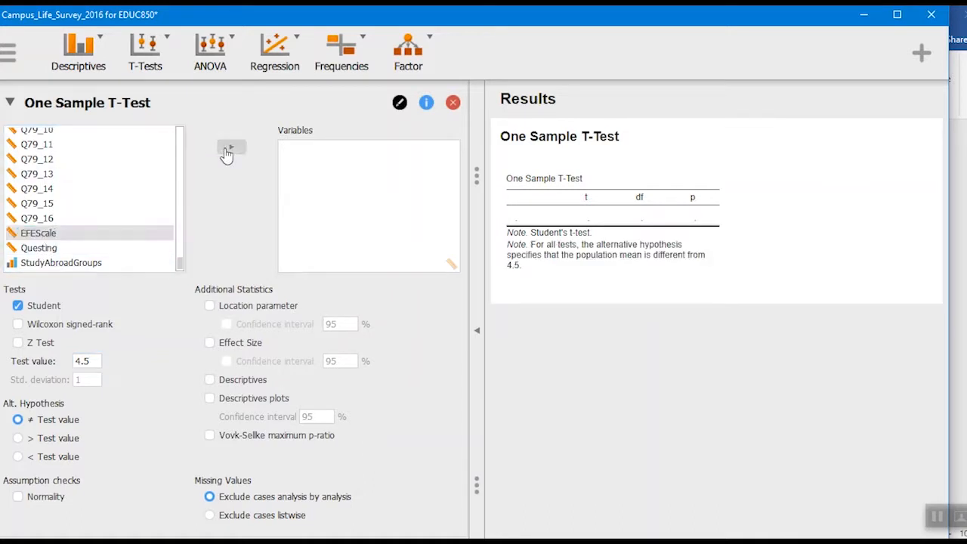
{"action": "left_click", "coordinate": [209, 342]}
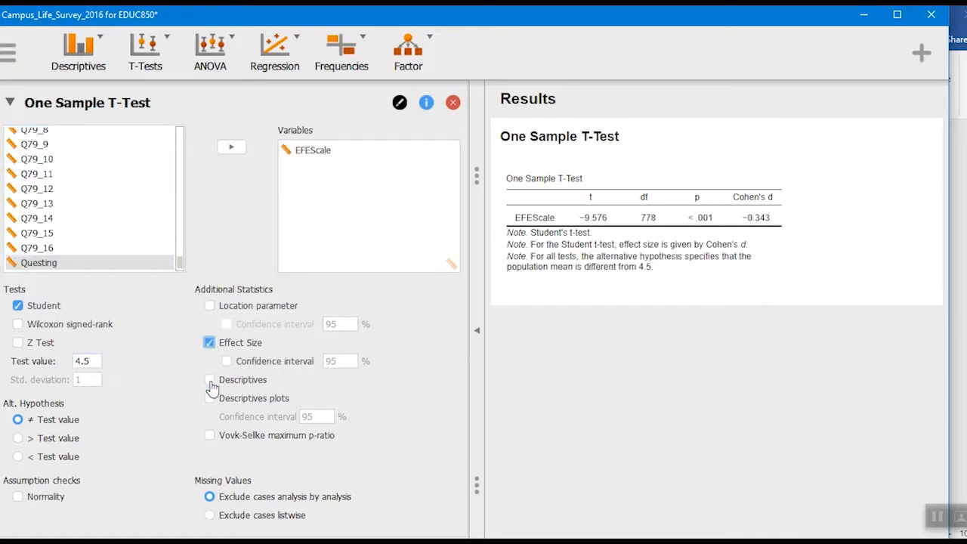
{"action": "left_click", "coordinate": [209, 380]}
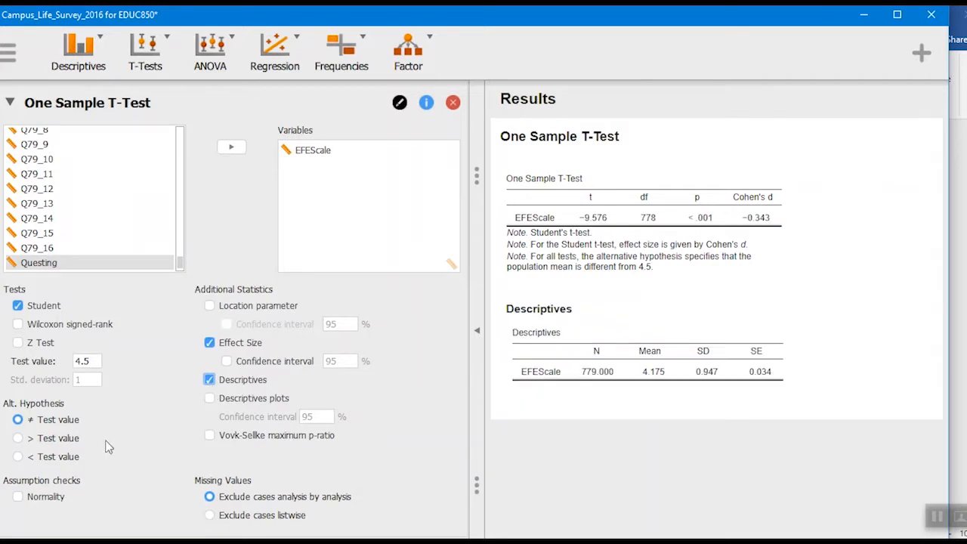
{"action": "mouse_move", "coordinate": [111, 444]}
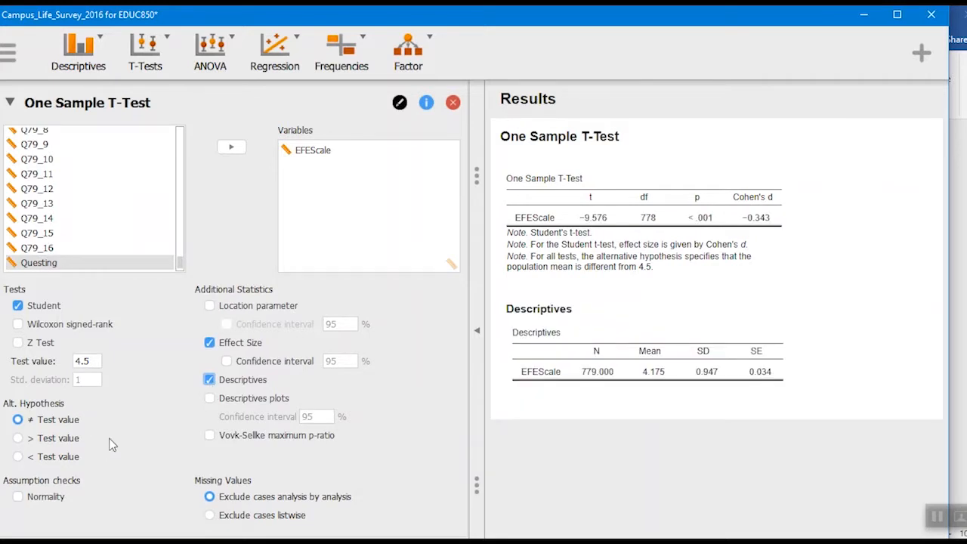
{"action": "mouse_move", "coordinate": [261, 326]}
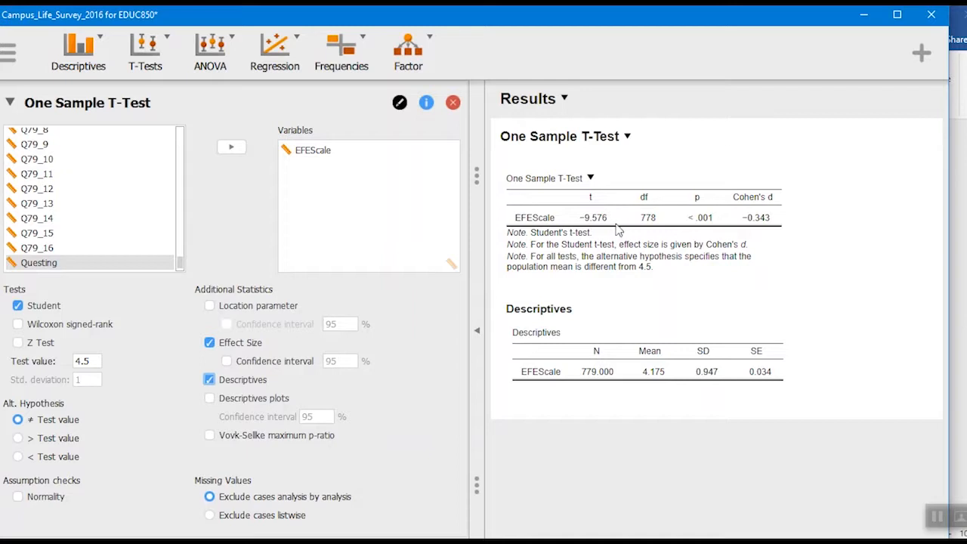
{"action": "mouse_move", "coordinate": [612, 230]}
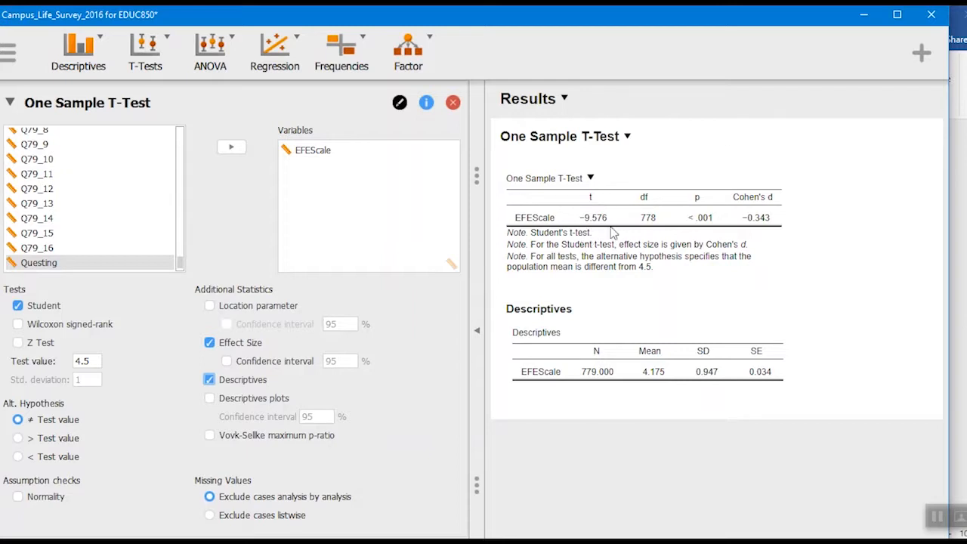
{"action": "mouse_move", "coordinate": [588, 226]}
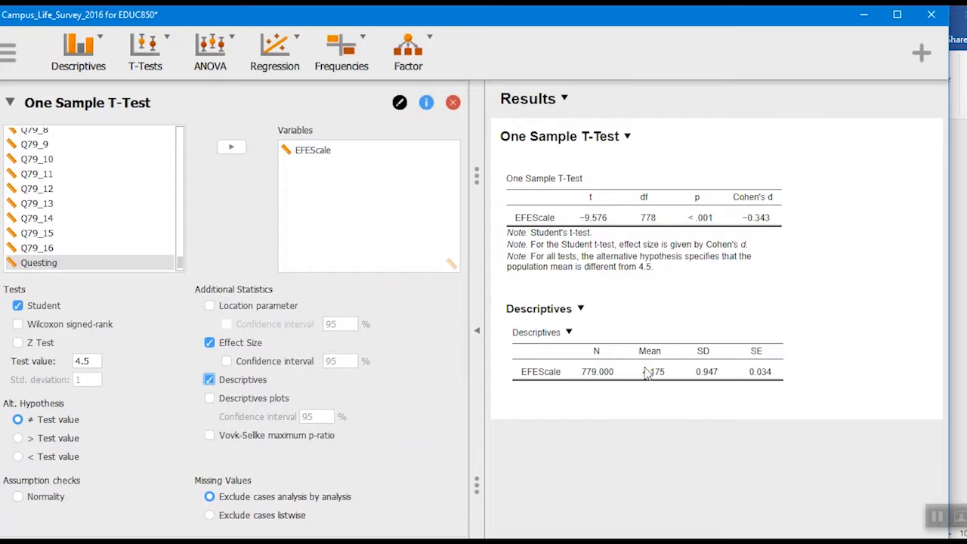
{"action": "mouse_move", "coordinate": [667, 391]}
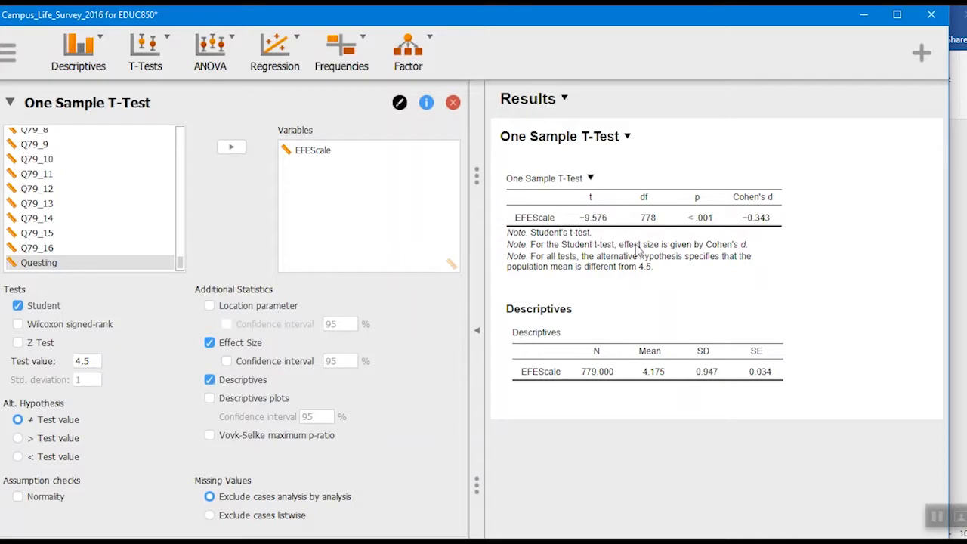
{"action": "mouse_move", "coordinate": [667, 239]}
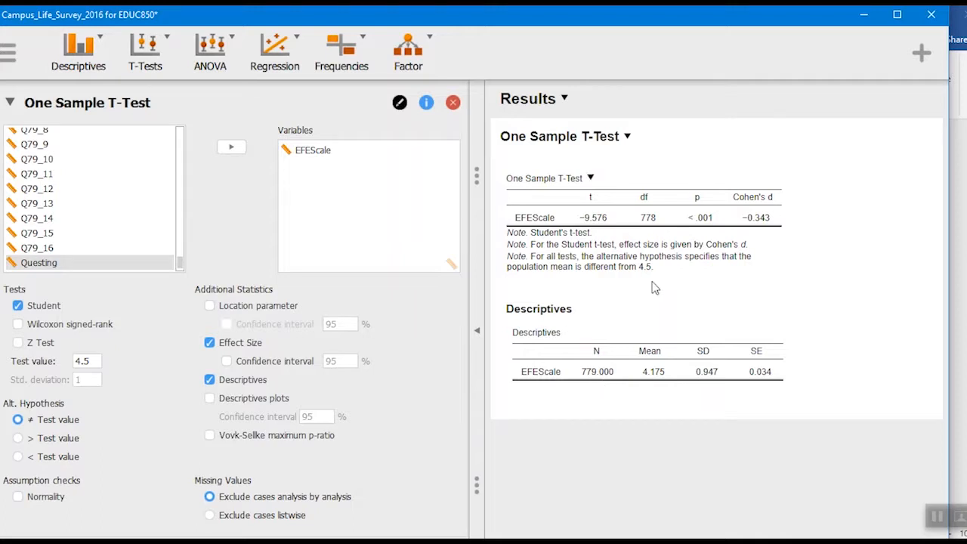
{"action": "mouse_move", "coordinate": [693, 219]}
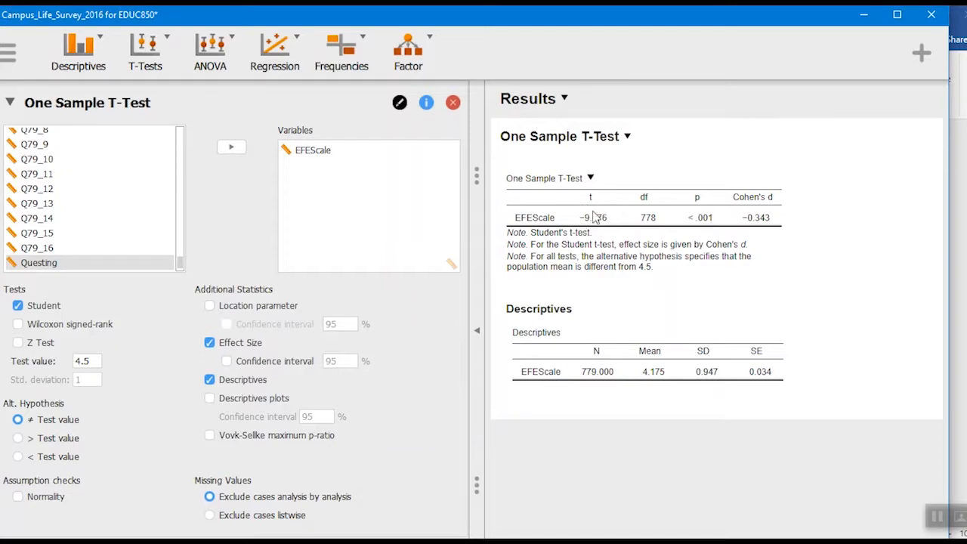
{"action": "mouse_move", "coordinate": [706, 221]}
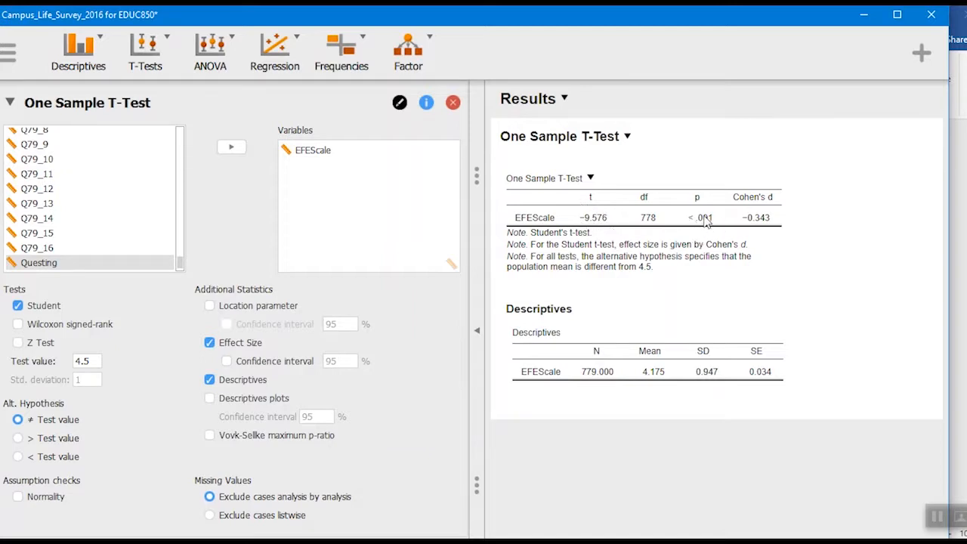
{"action": "mouse_move", "coordinate": [782, 215]}
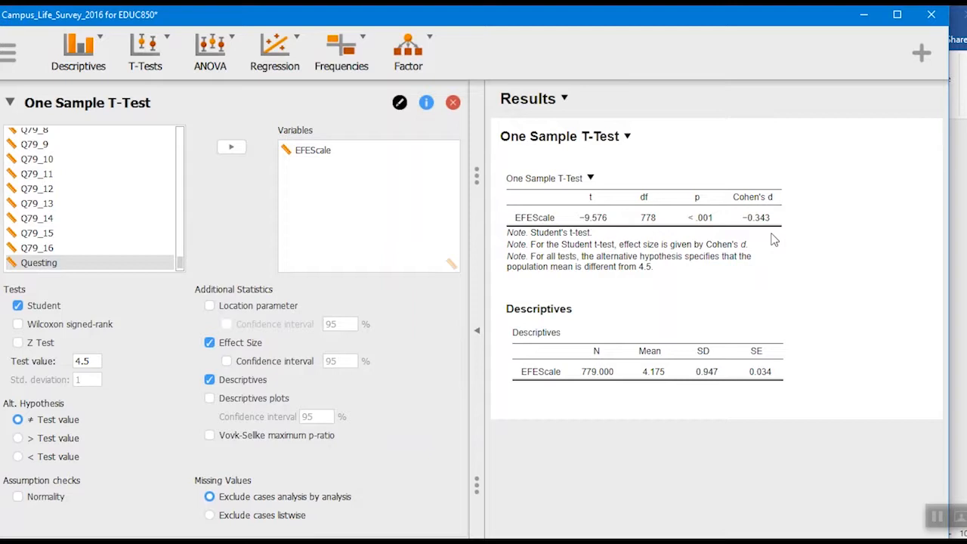
{"action": "mouse_move", "coordinate": [775, 275]}
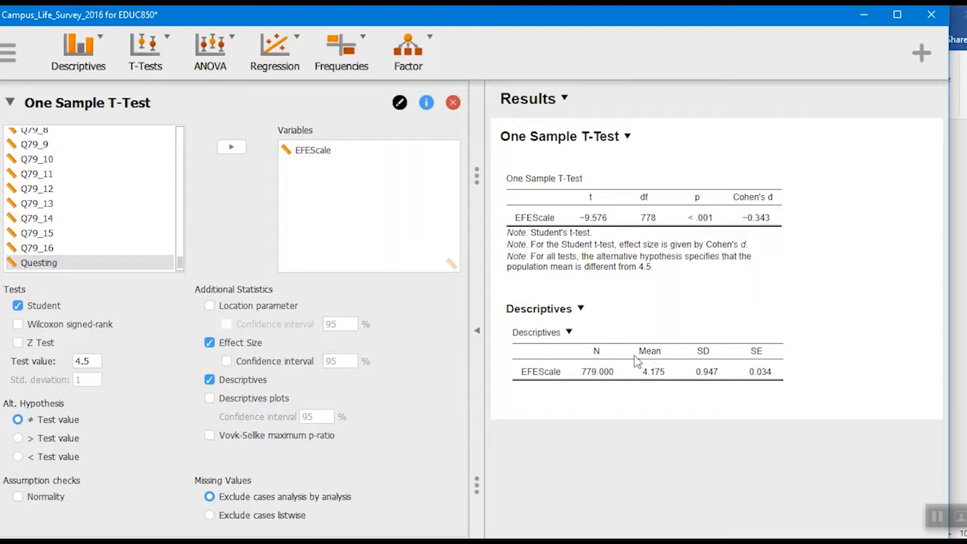
{"action": "mouse_move", "coordinate": [718, 385]}
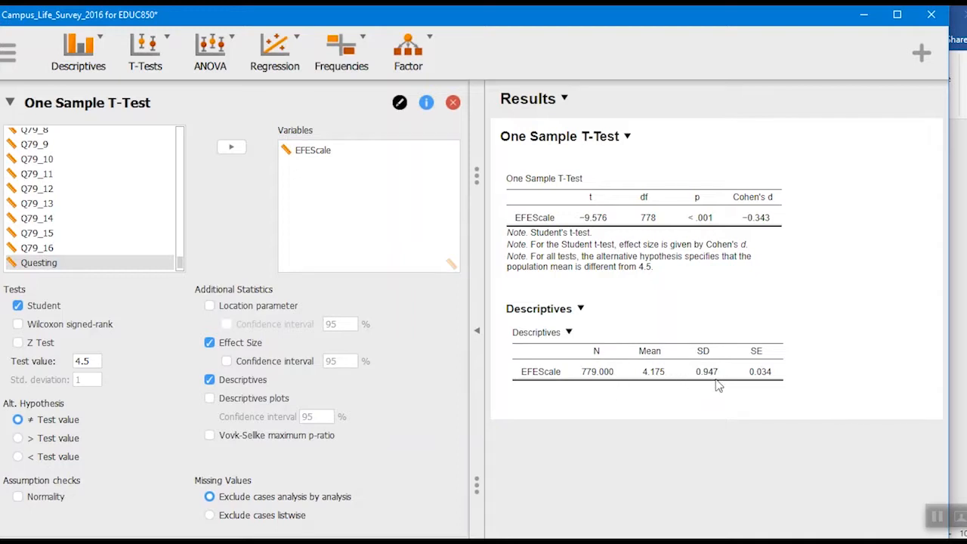
{"action": "mouse_move", "coordinate": [664, 391]}
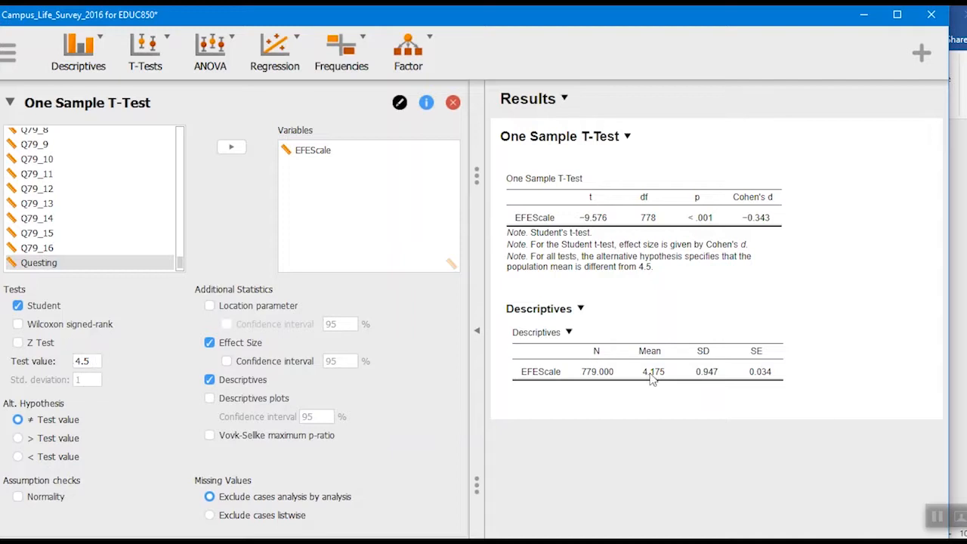
{"action": "mouse_move", "coordinate": [708, 377]}
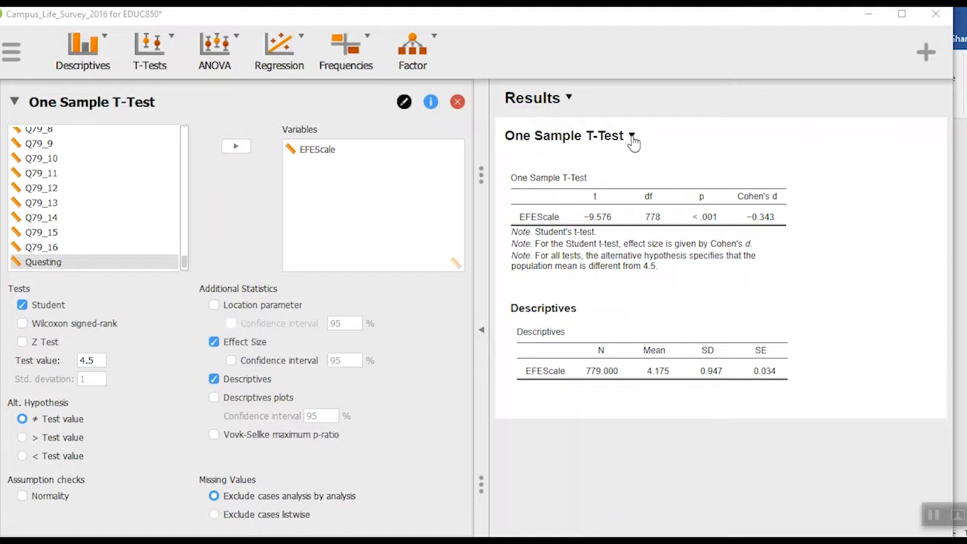
Copy the One Sample T-Test results via the results title's dropdown
{"action": "left_click", "coordinate": [633, 136]}
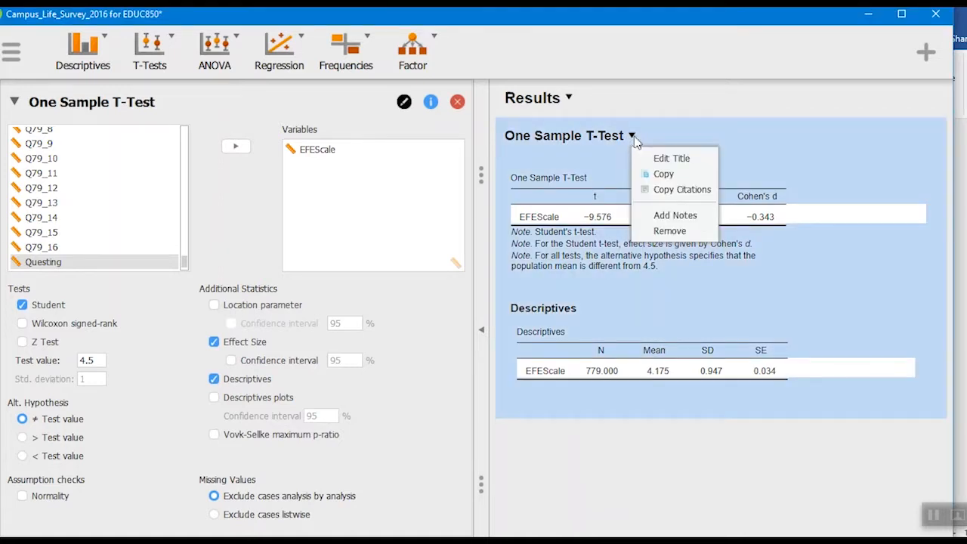
{"action": "left_click", "coordinate": [663, 174]}
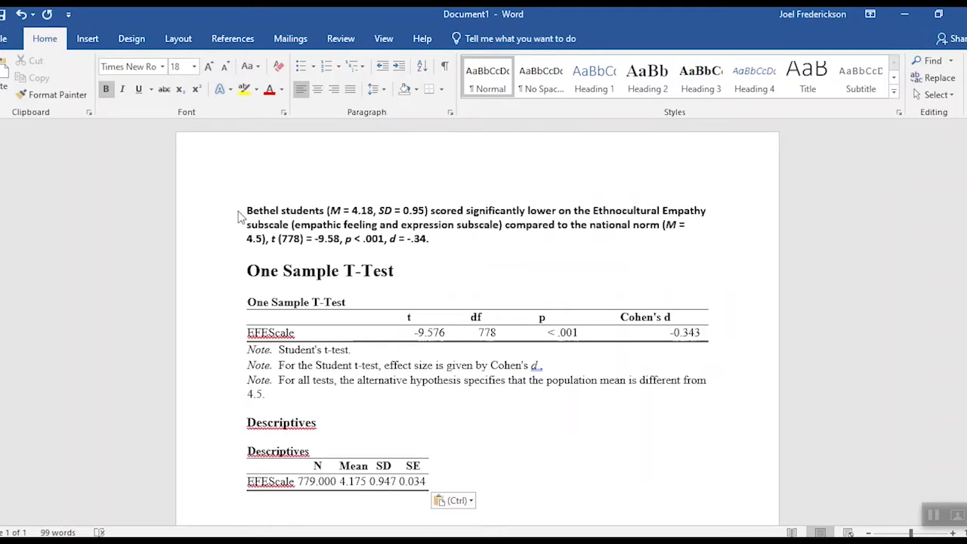
{"action": "mouse_move", "coordinate": [312, 223]}
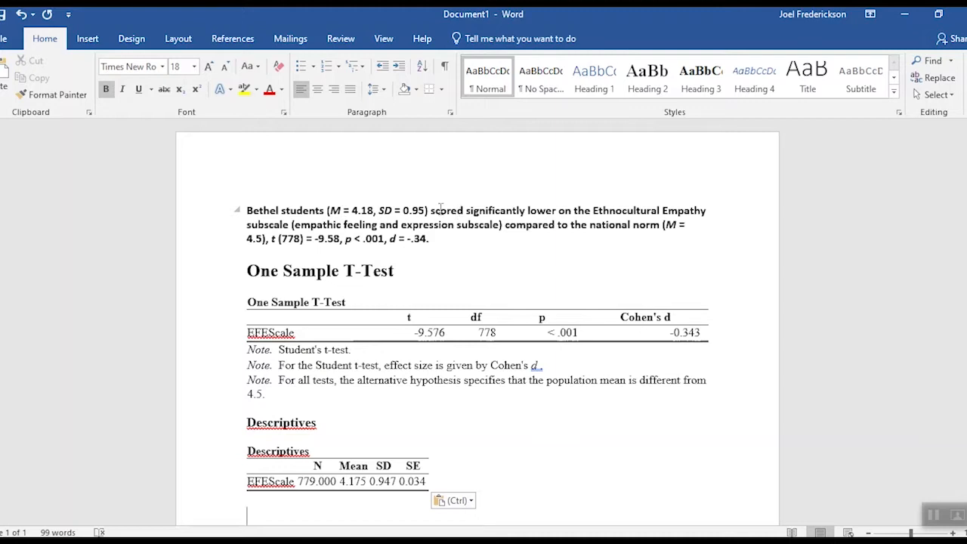
{"action": "mouse_move", "coordinate": [438, 210]}
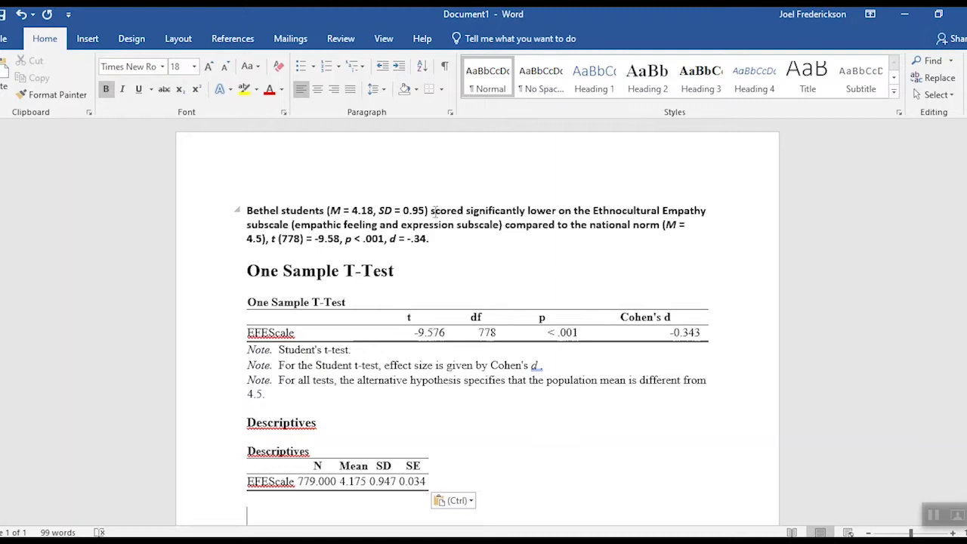
{"action": "mouse_move", "coordinate": [486, 218]}
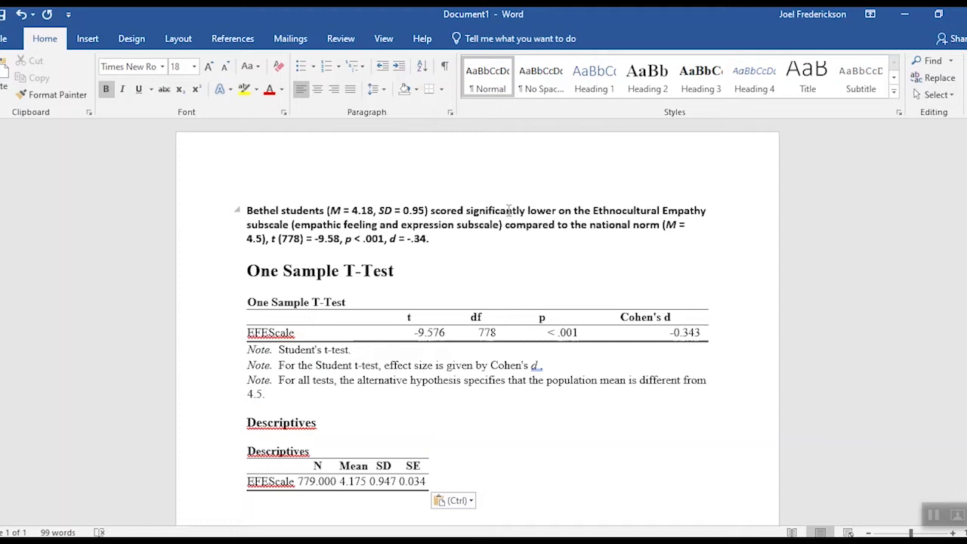
Place the cursor in the Word document below the pasted t-test tables
{"action": "left_click", "coordinate": [247, 513]}
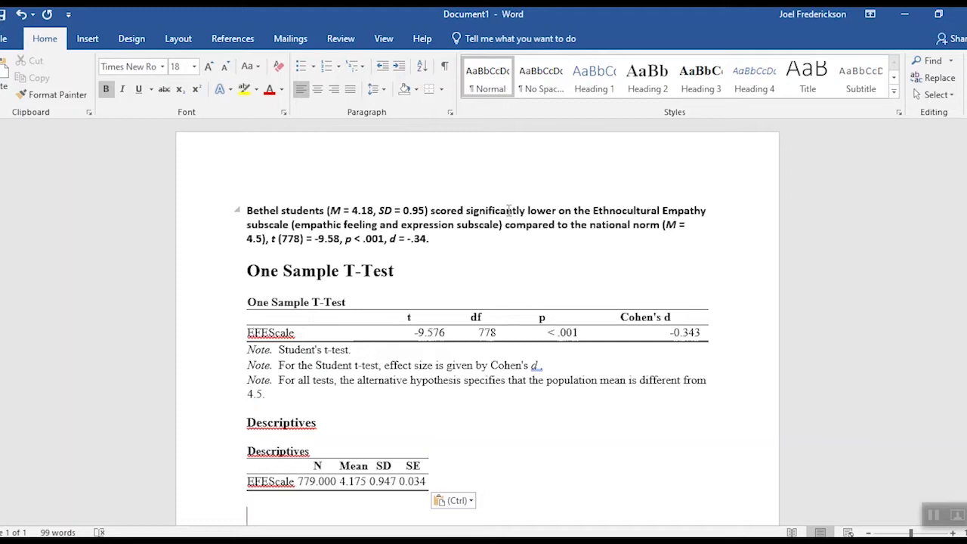